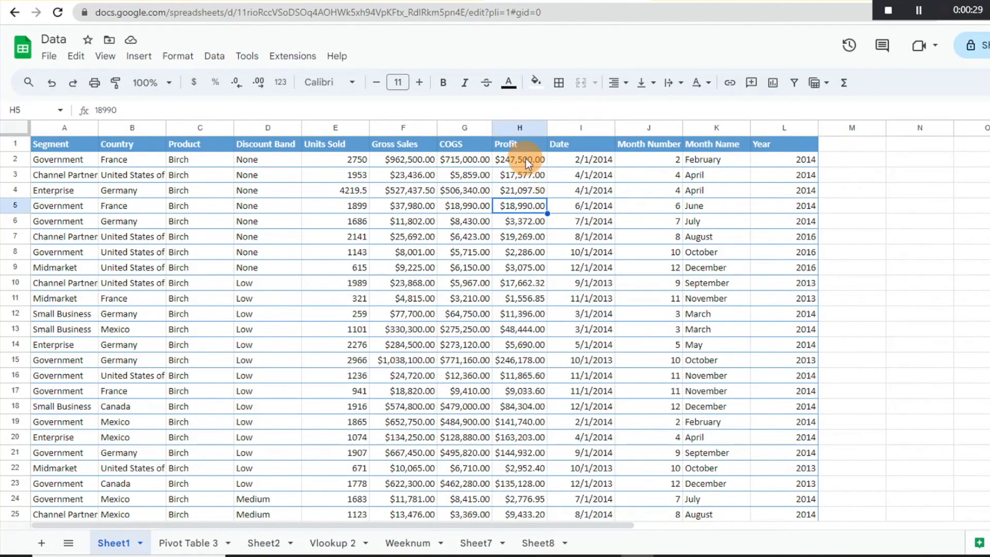
# Step: Show the context menu for the $247,500.00 Profit cell H2
pyautogui.click(518, 159)
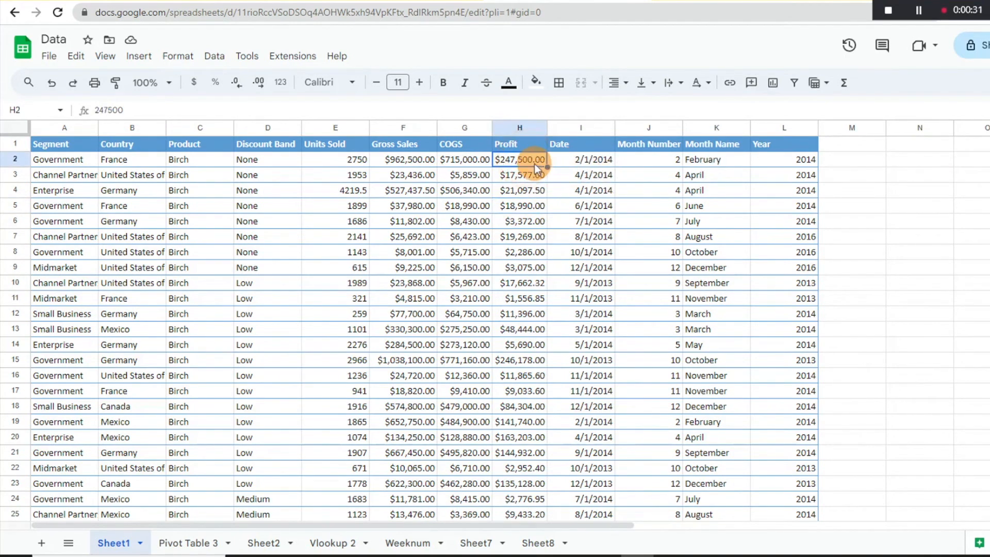
pyautogui.rightClick(519, 159)
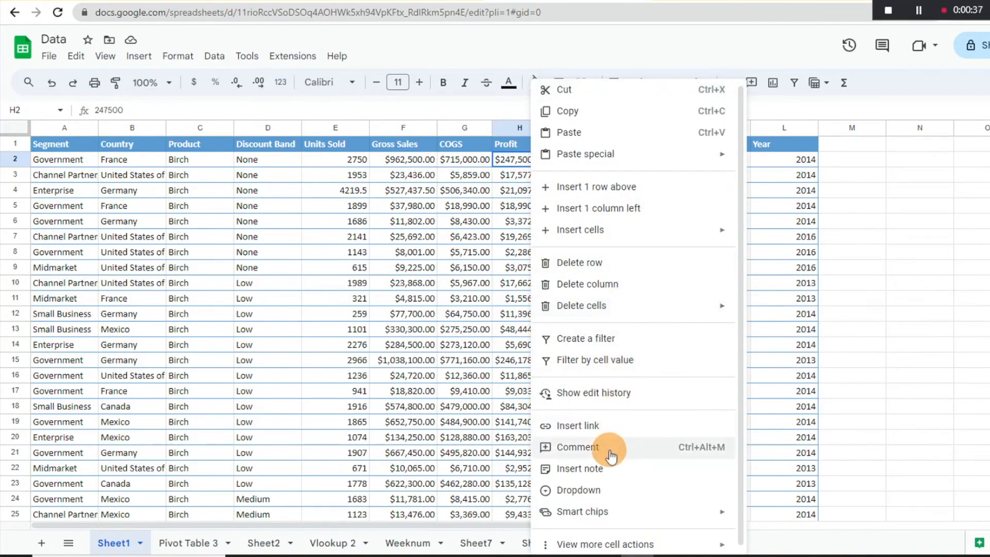
# Step: Post the comment 'Great Month' on Profit cell H2
pyautogui.click(576, 446)
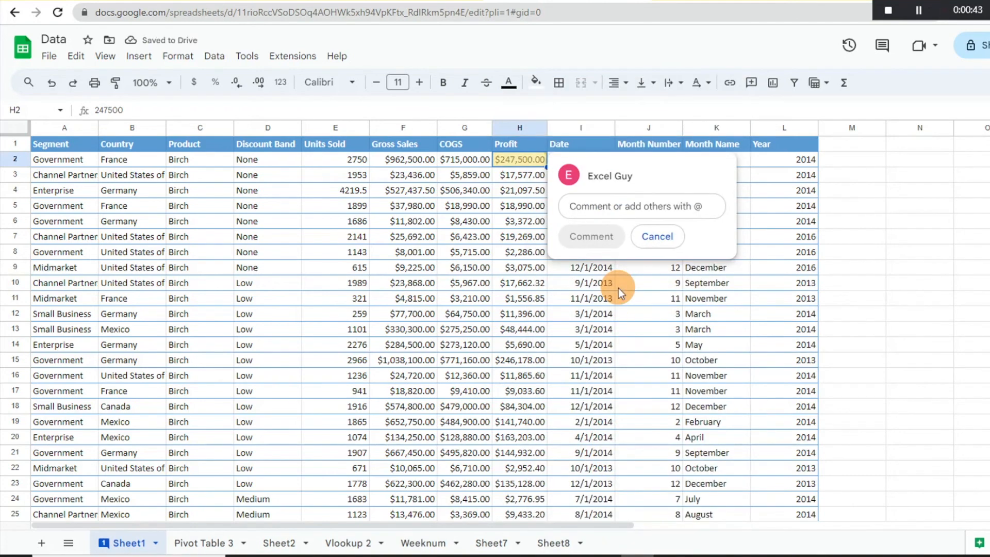
pyautogui.write('Great Month')
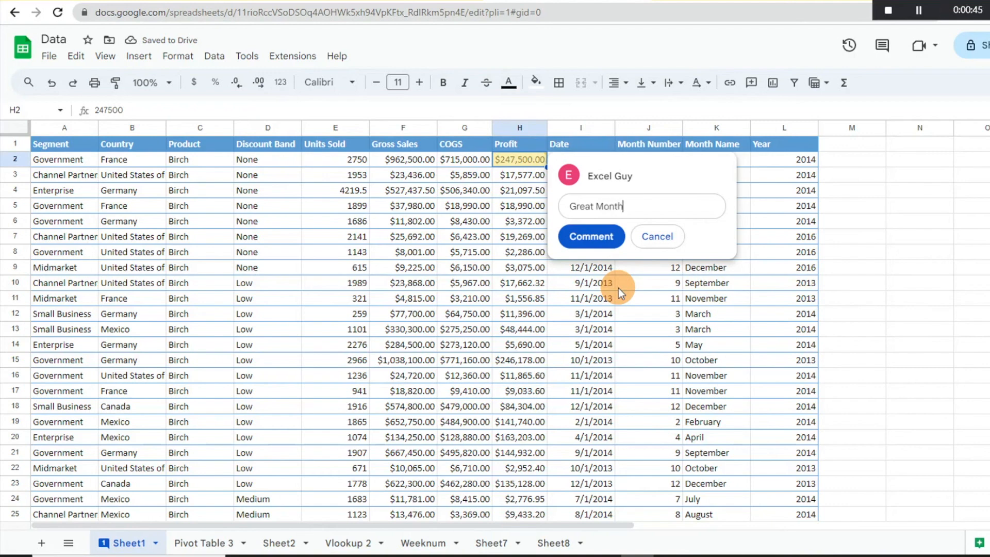
pyautogui.click(590, 237)
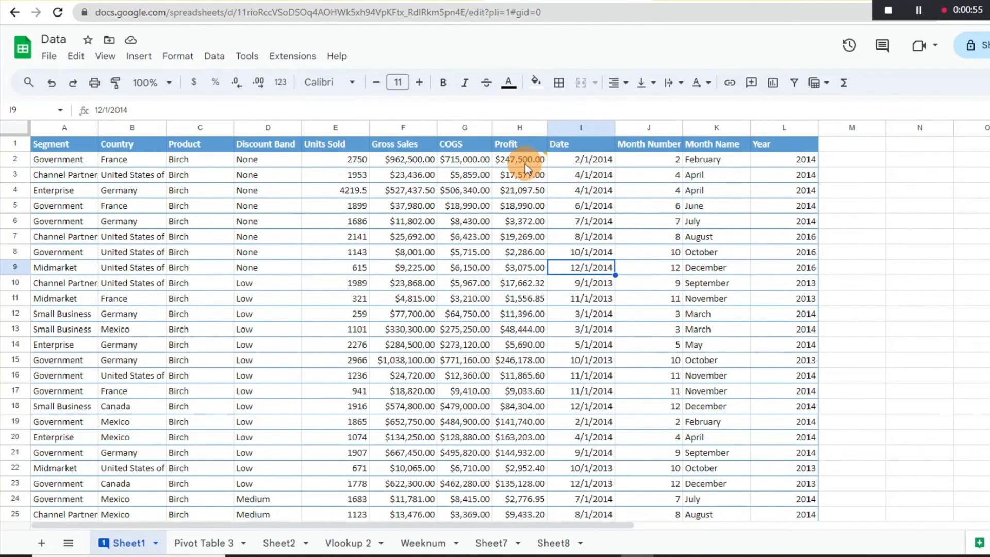
pyautogui.moveTo(624, 264)
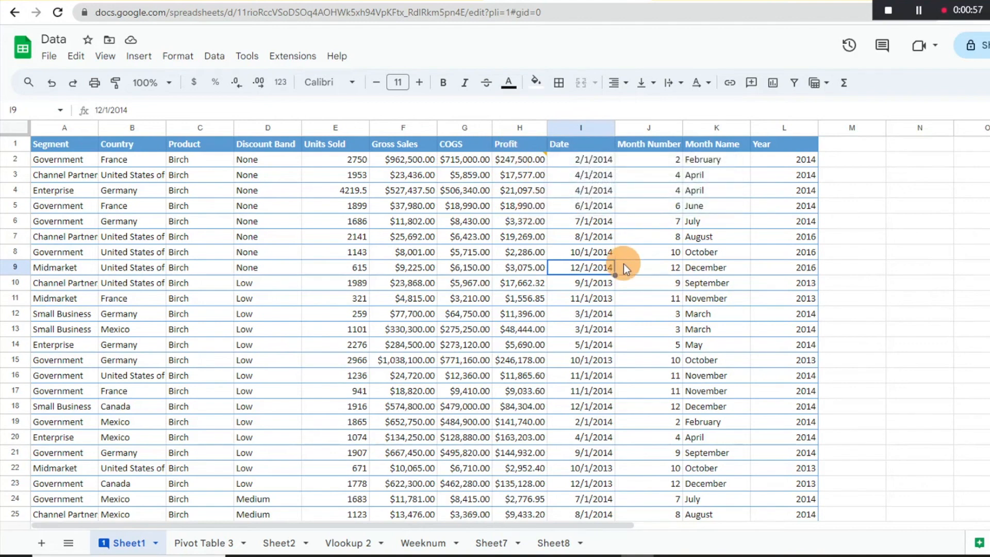
# Step: Select the $3,372.00 Profit cell H6 and start a comment with Ctrl+Alt+M
pyautogui.click(519, 205)
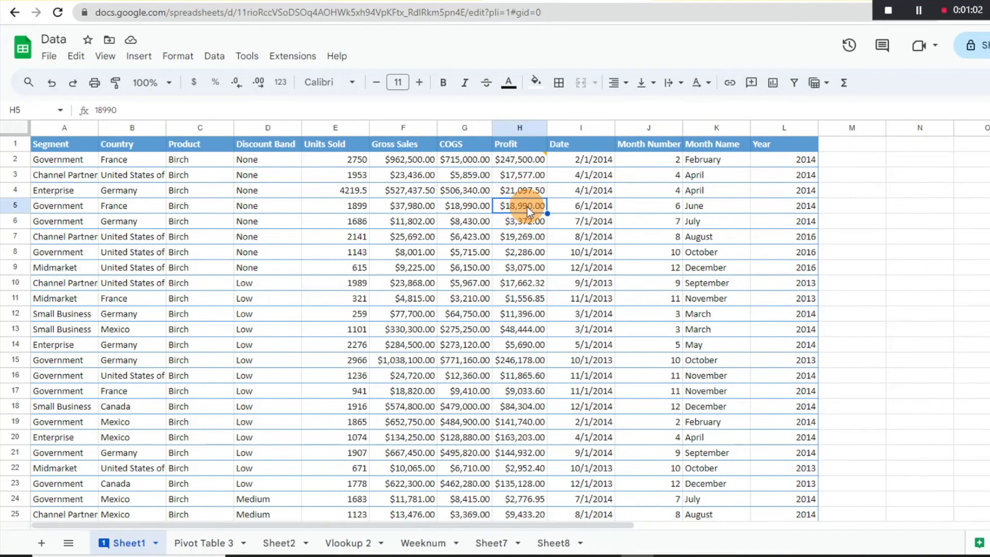
pyautogui.press('ctrl+alt+m')
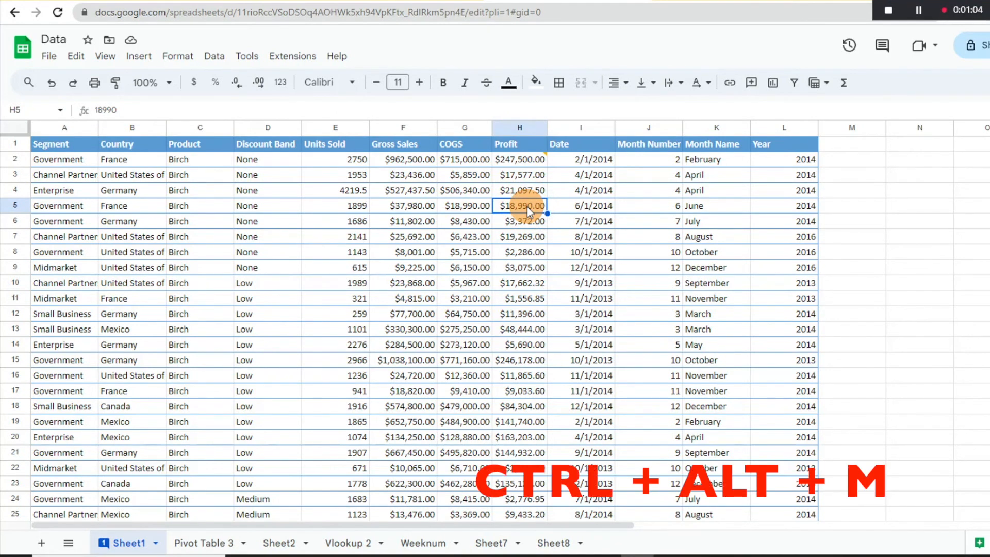
pyautogui.press('ctrl+alt+m')
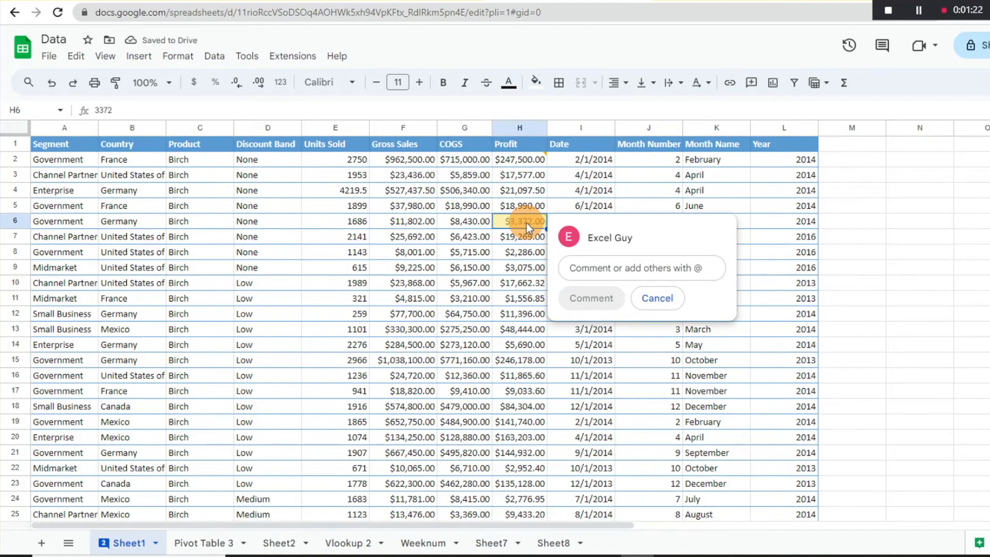
# Step: Post the comment 'Not as great a month' on Profit cell H6
pyautogui.write('Not as')
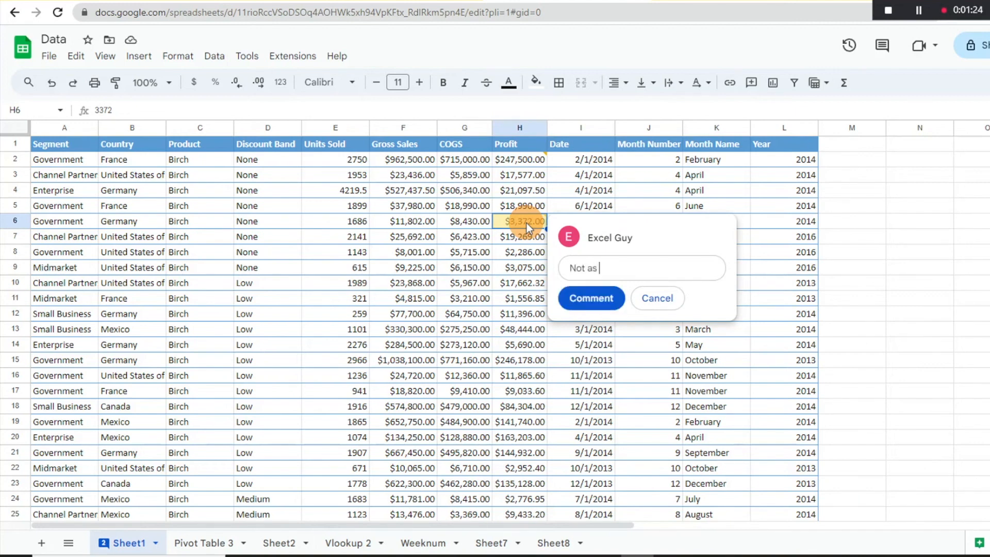
pyautogui.write('great a month')
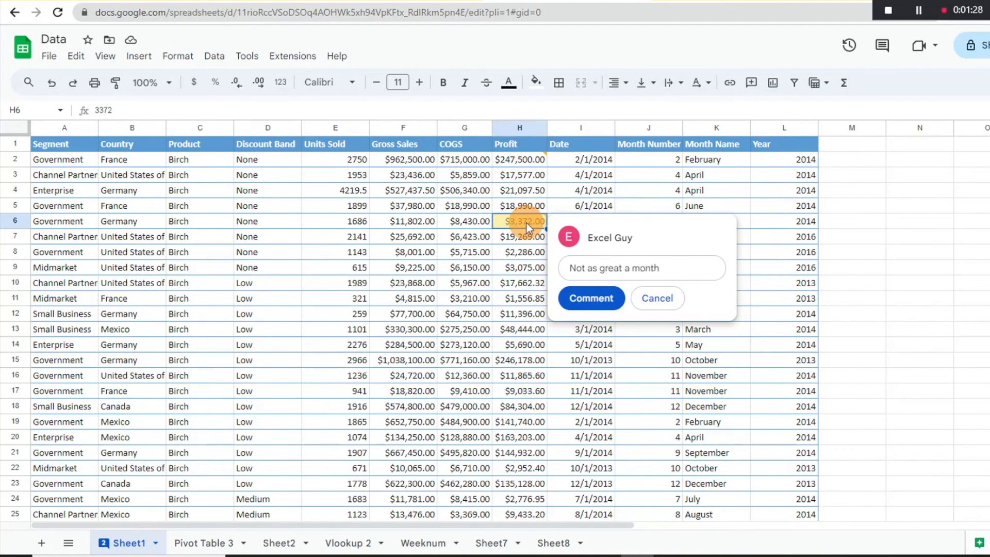
pyautogui.click(590, 298)
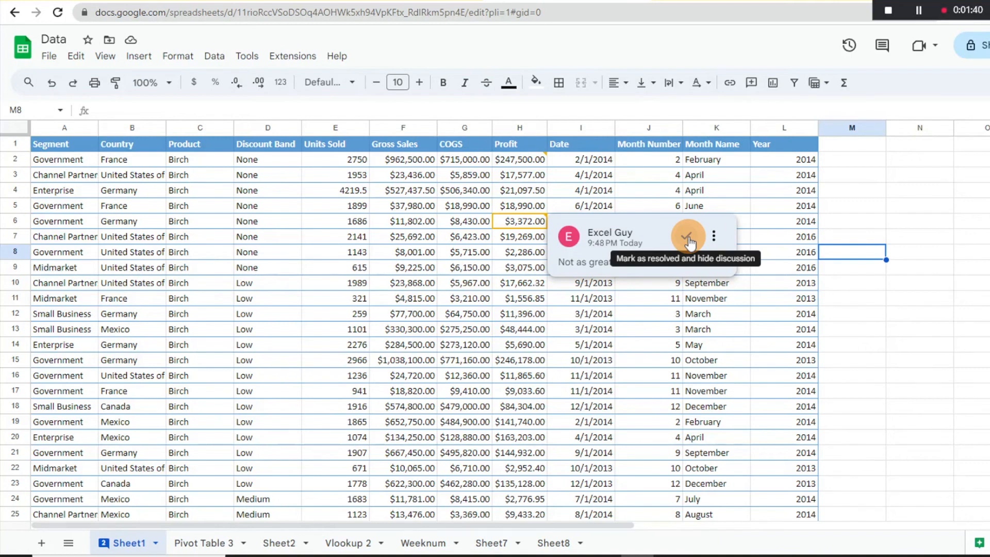
pyautogui.moveTo(714, 237)
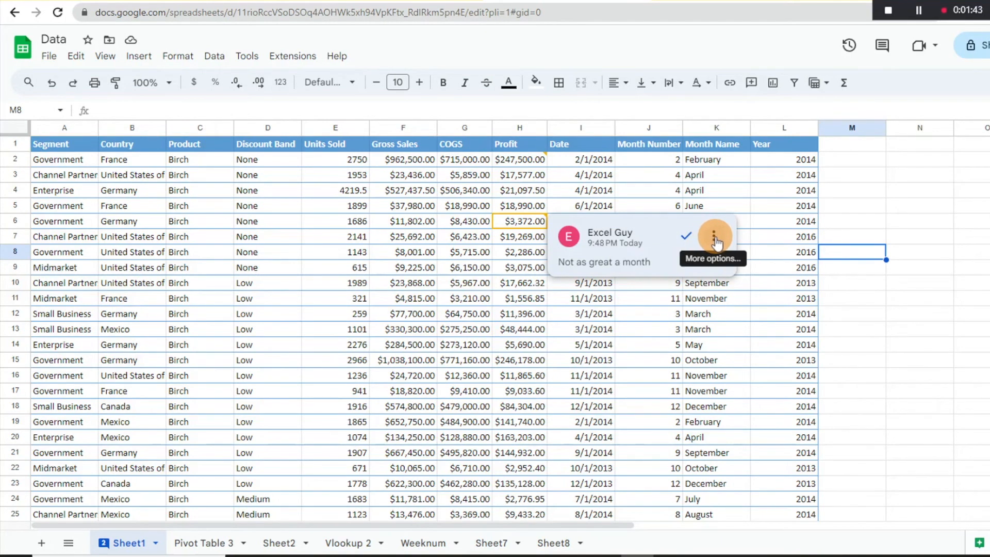
# Step: Show the More options menu of the 'Not as great a month' comment on H6
pyautogui.click(714, 235)
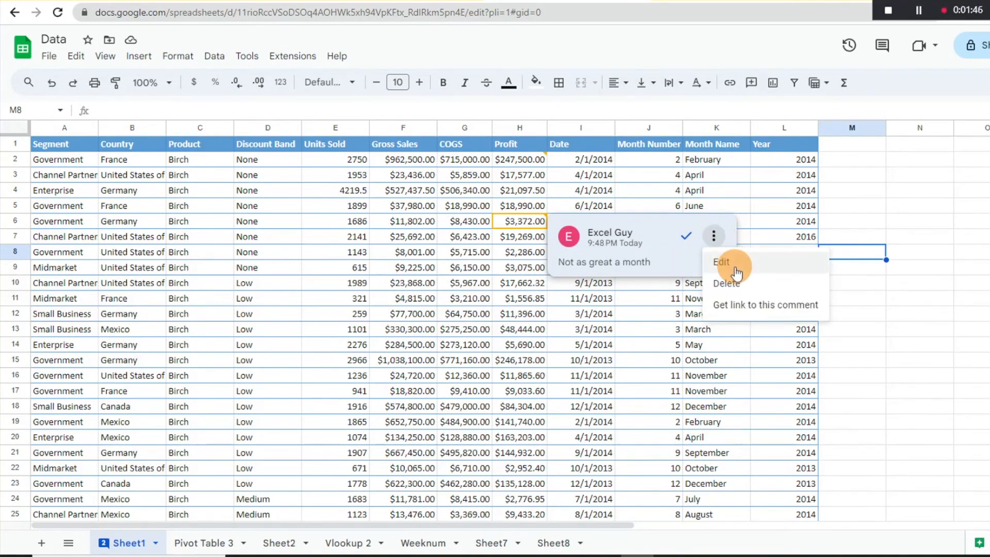
pyautogui.moveTo(646, 242)
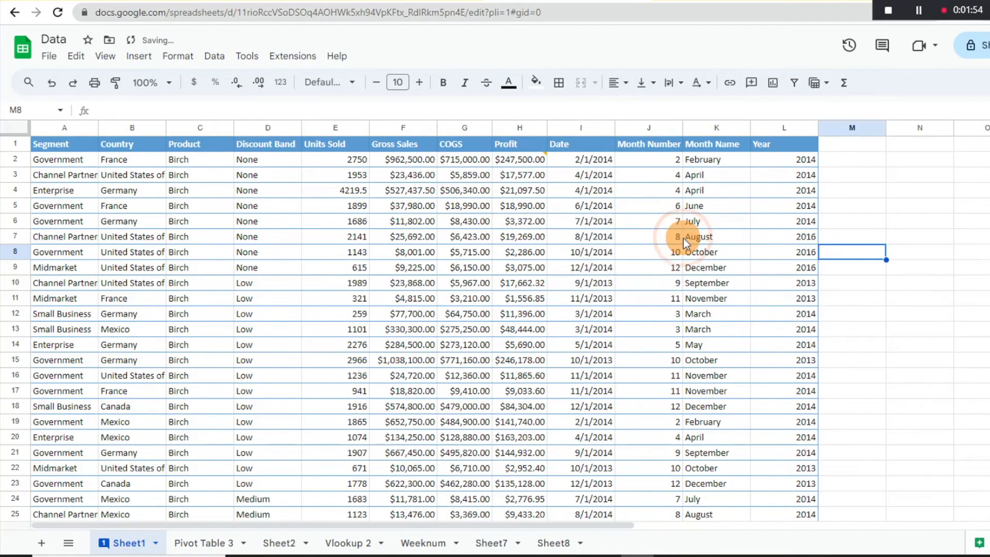
pyautogui.moveTo(509, 219)
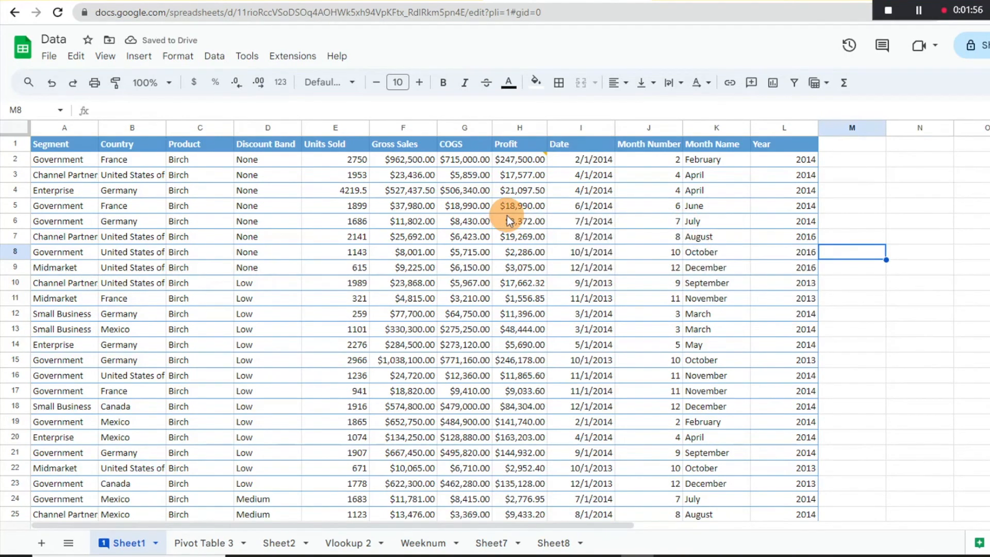